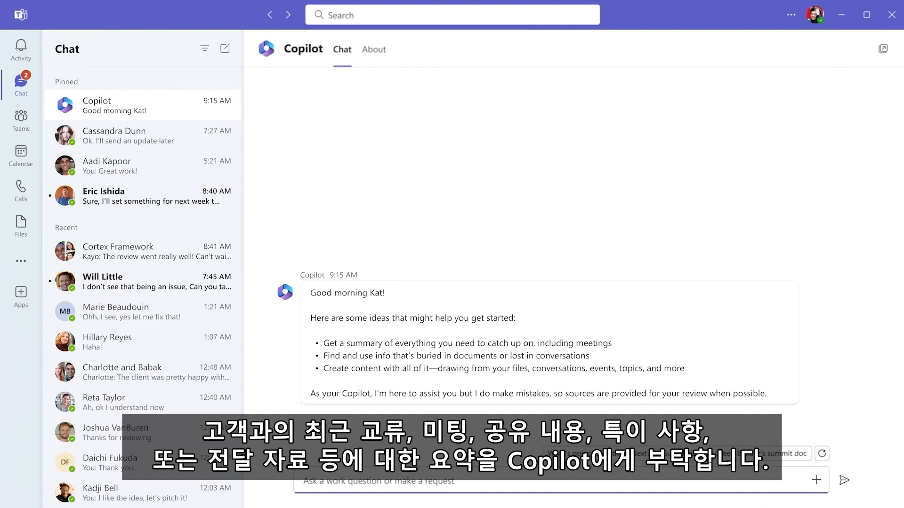
# Ask Copilot 'Did anything happen yesterday with Fabrikam?'.
pyautogui.write('Did anything happen yesterday with Fabrikam?')
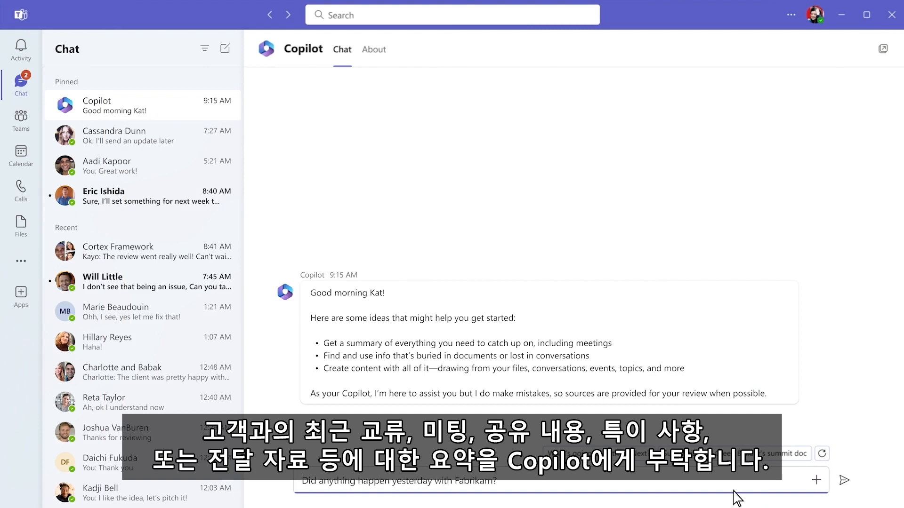
pyautogui.click(844, 480)
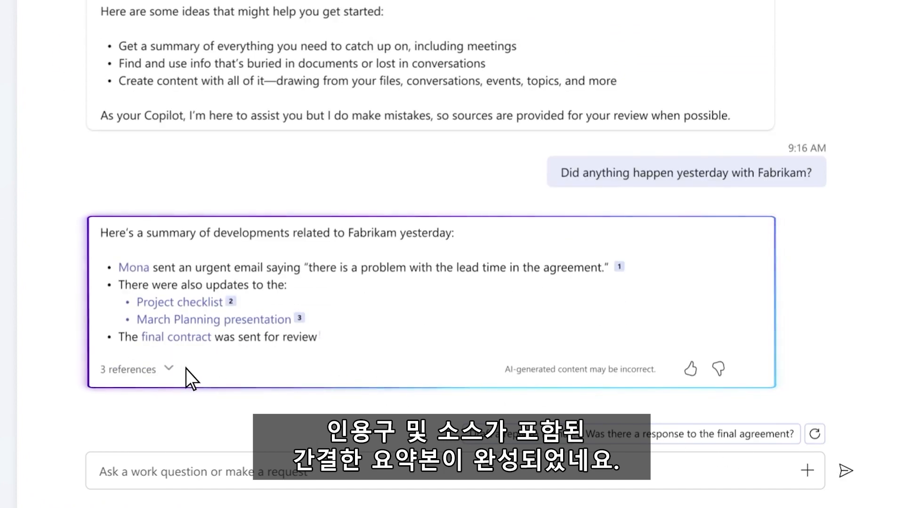
# Expand the '3 references' list under Copilot's Fabrikam summary.
pyautogui.click(136, 369)
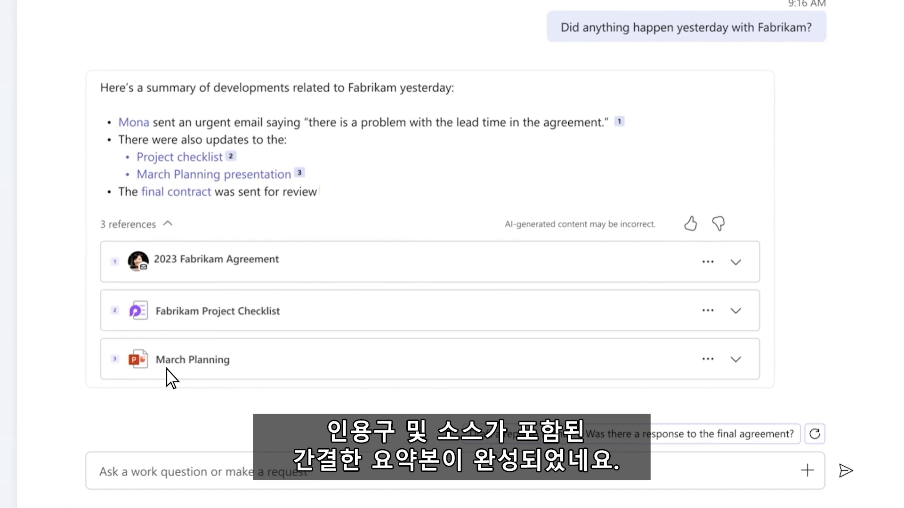
pyautogui.moveTo(133, 121)
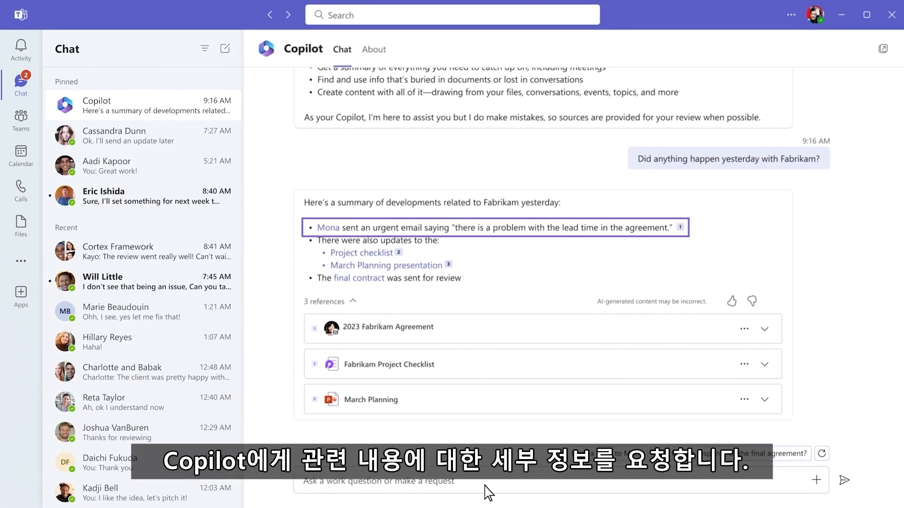
# Type 'Help me prep for my upcoming meeting with Mona and bring up anything' without sending.
pyautogui.write('Help me prep for my upcoming meeting with Mona and bring up anything')
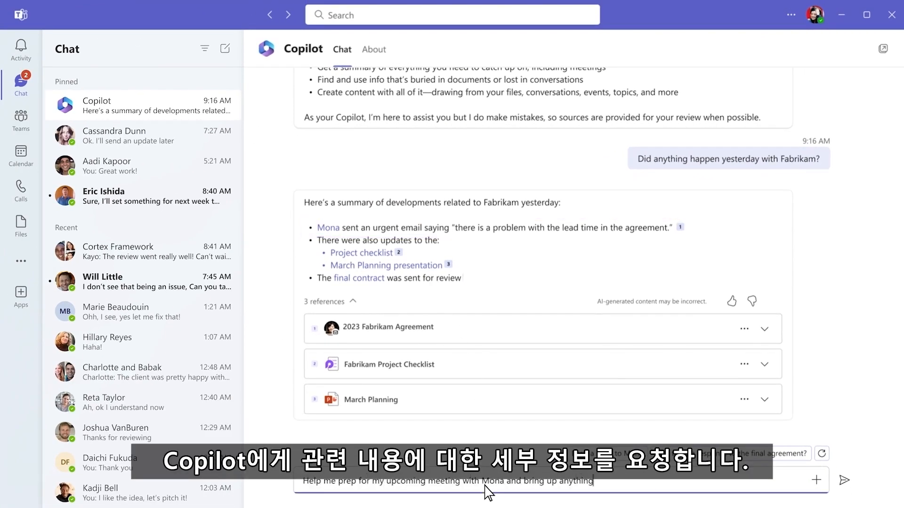